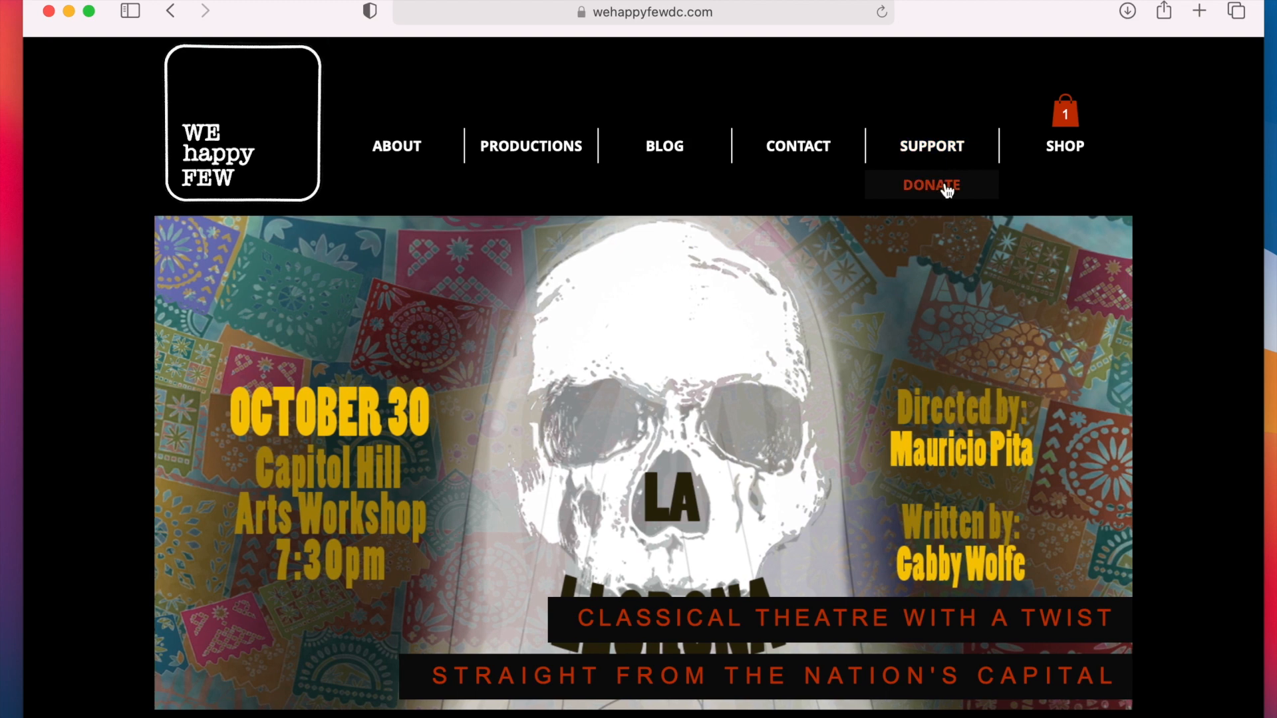
Enter a $10 donation to We Happy Few Productions and continue to the contributor details form.
click(931, 185)
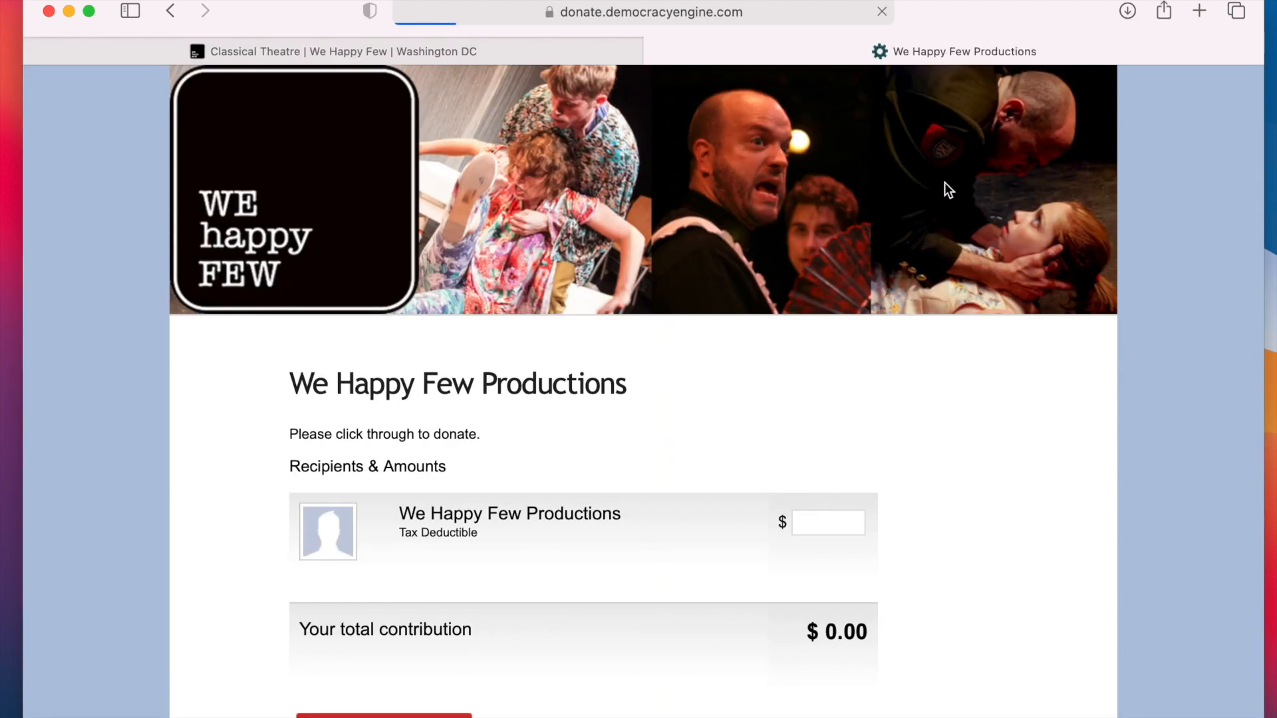
click(814, 521)
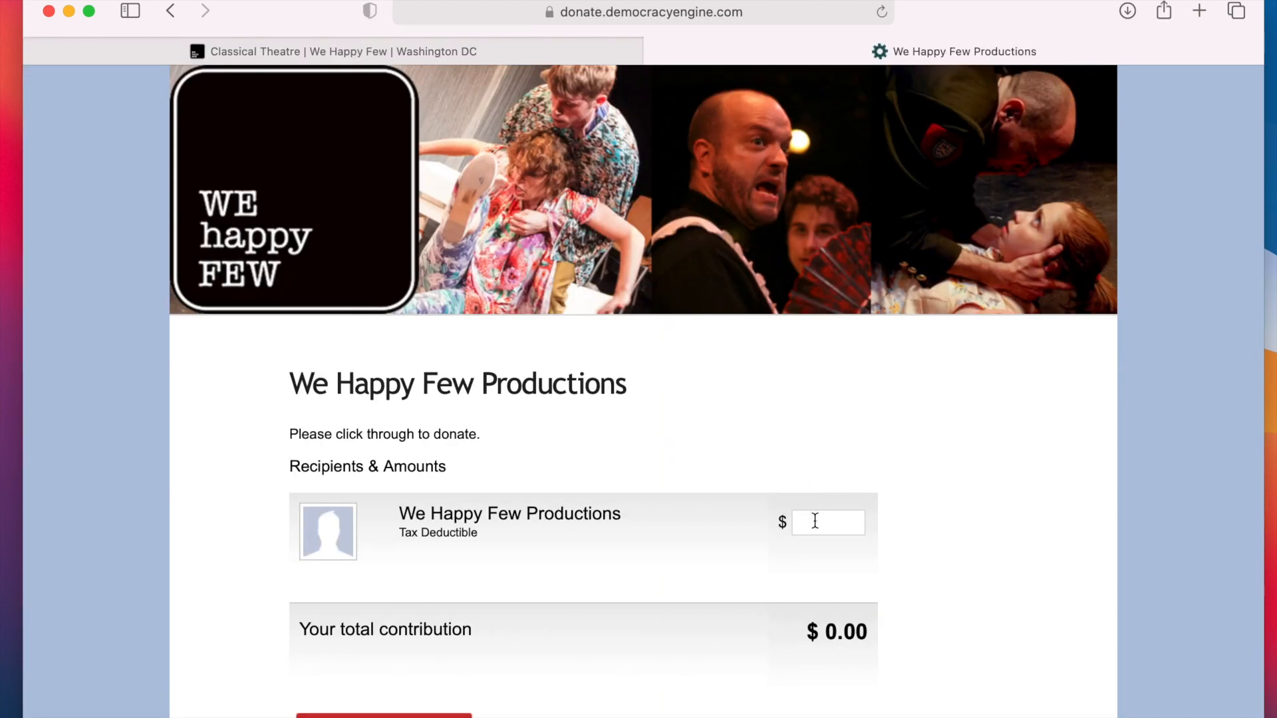
text(10)
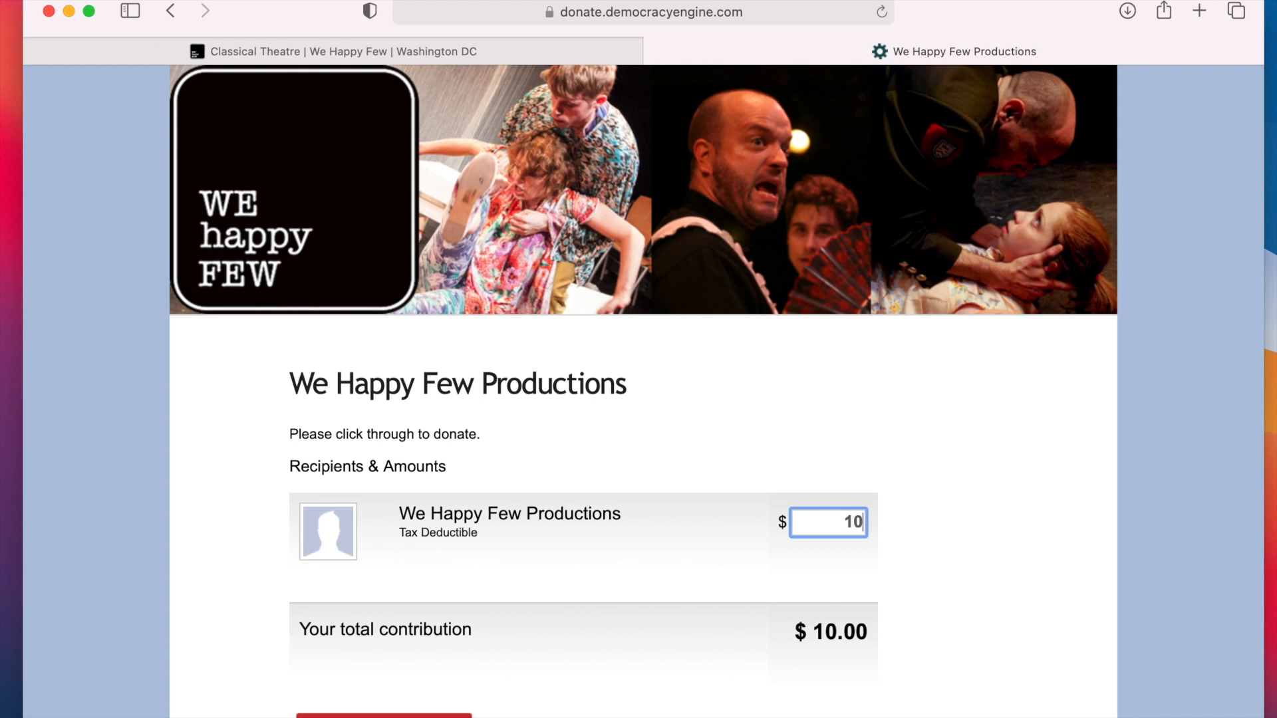
scroll(down, 3)
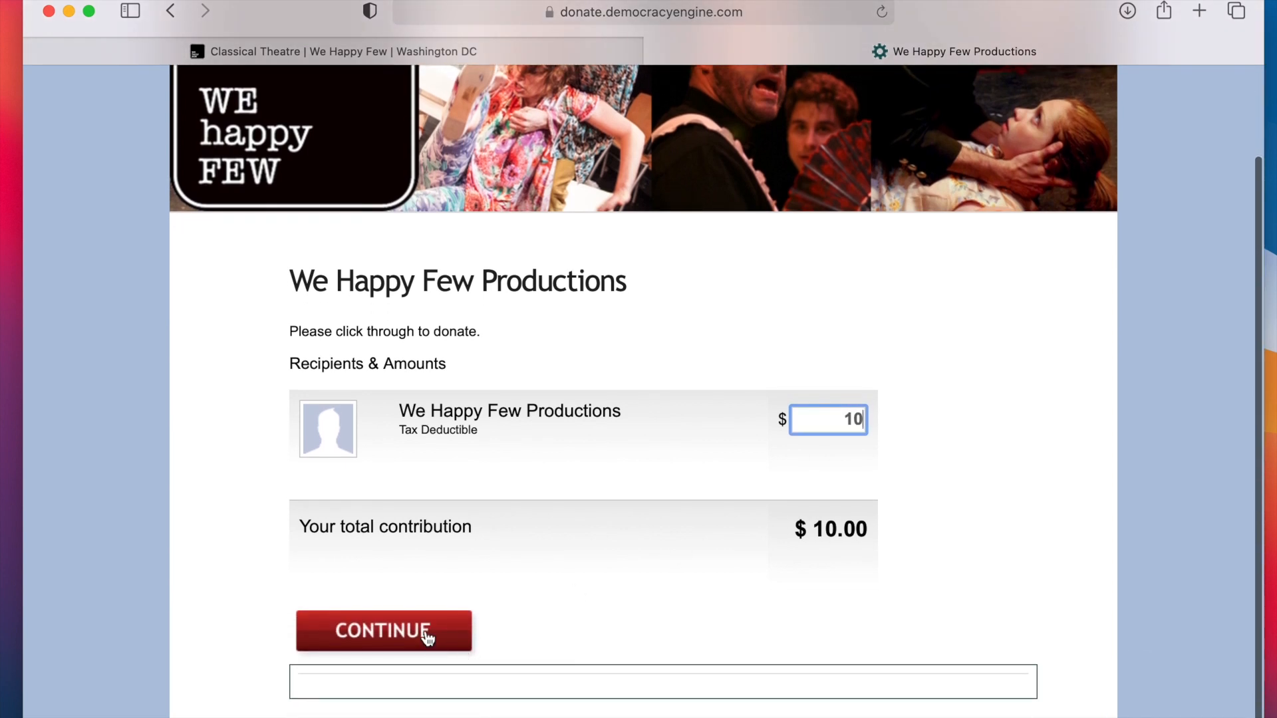
click(382, 630)
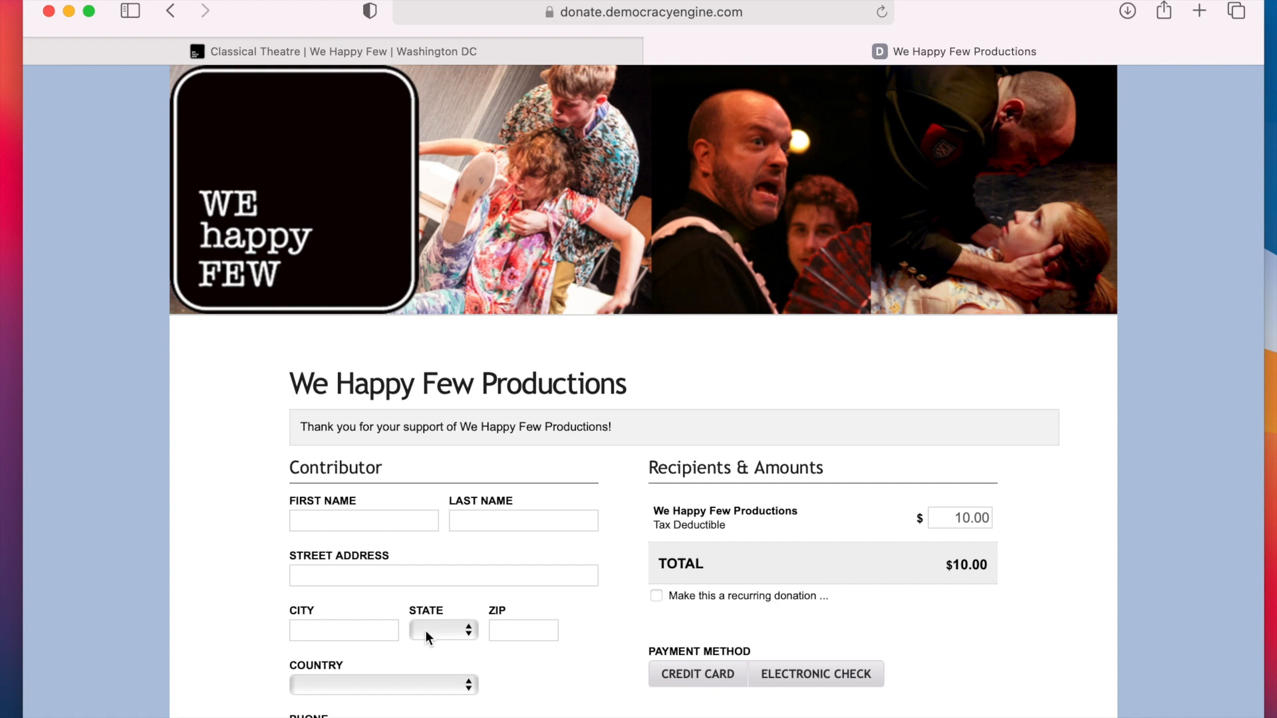
scroll(down, 3)
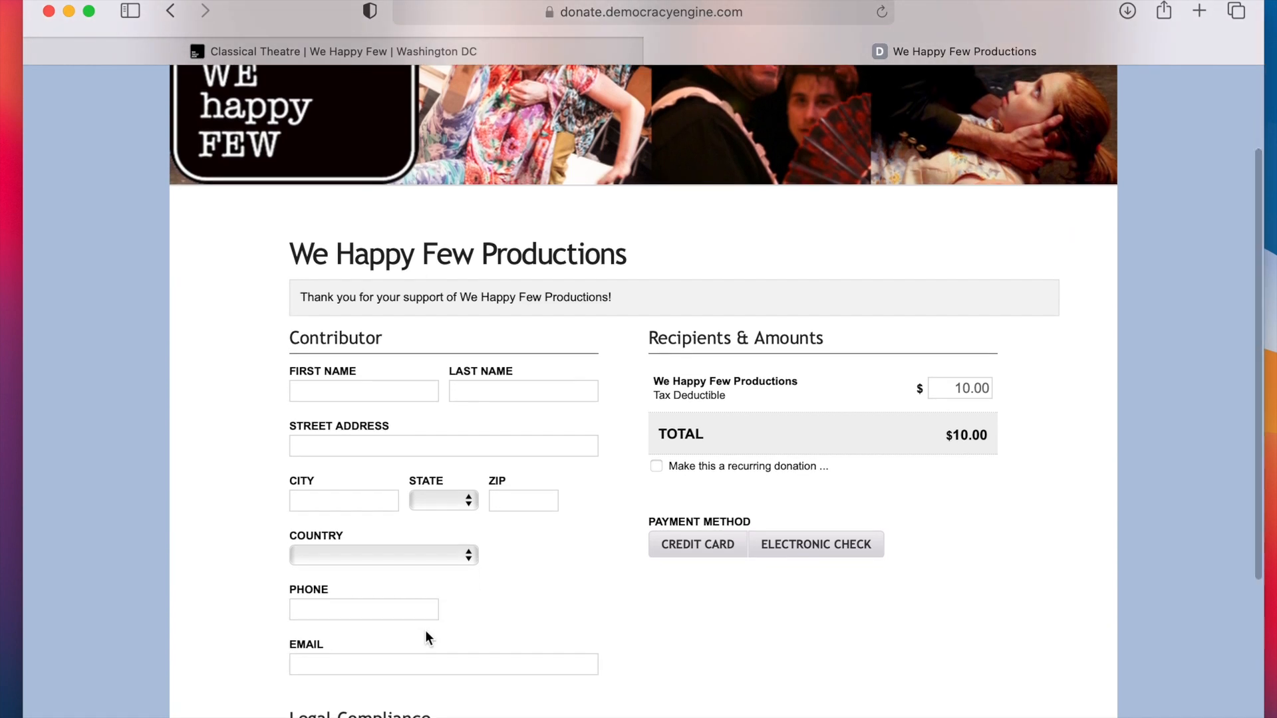
mouse_move(657, 455)
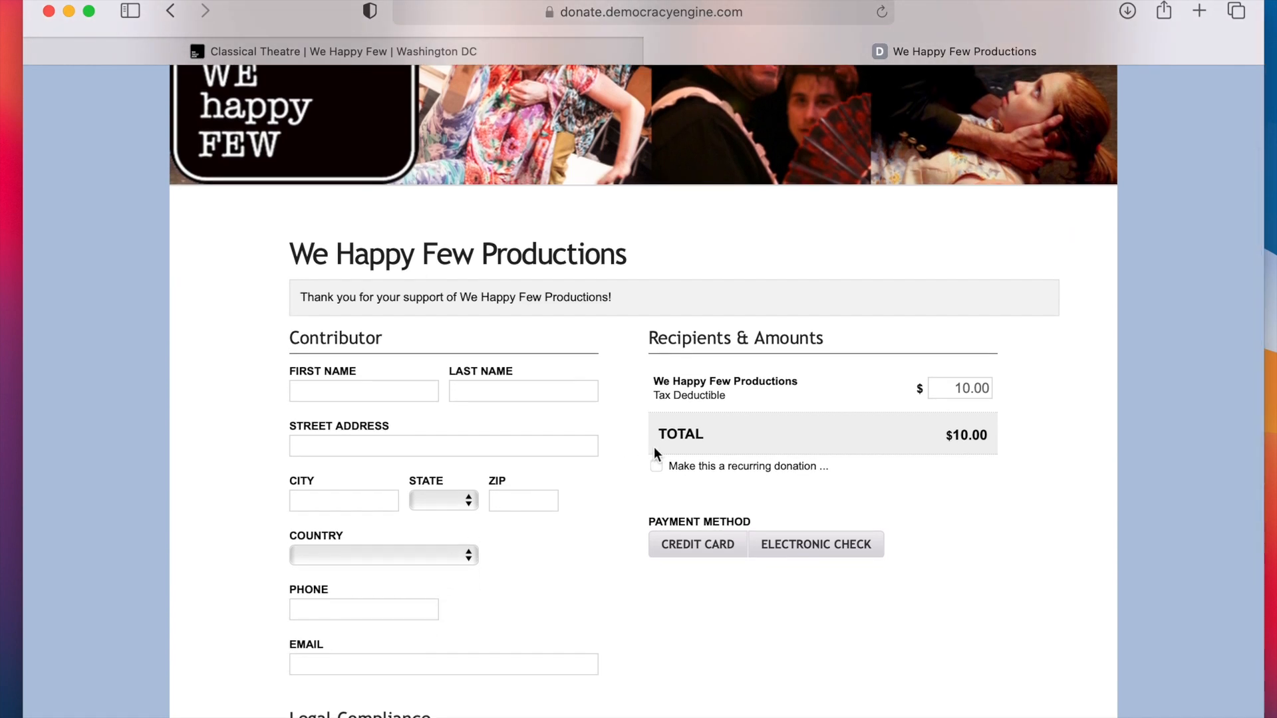
Make the donation recur Monthly, limited to 12 donations.
click(657, 467)
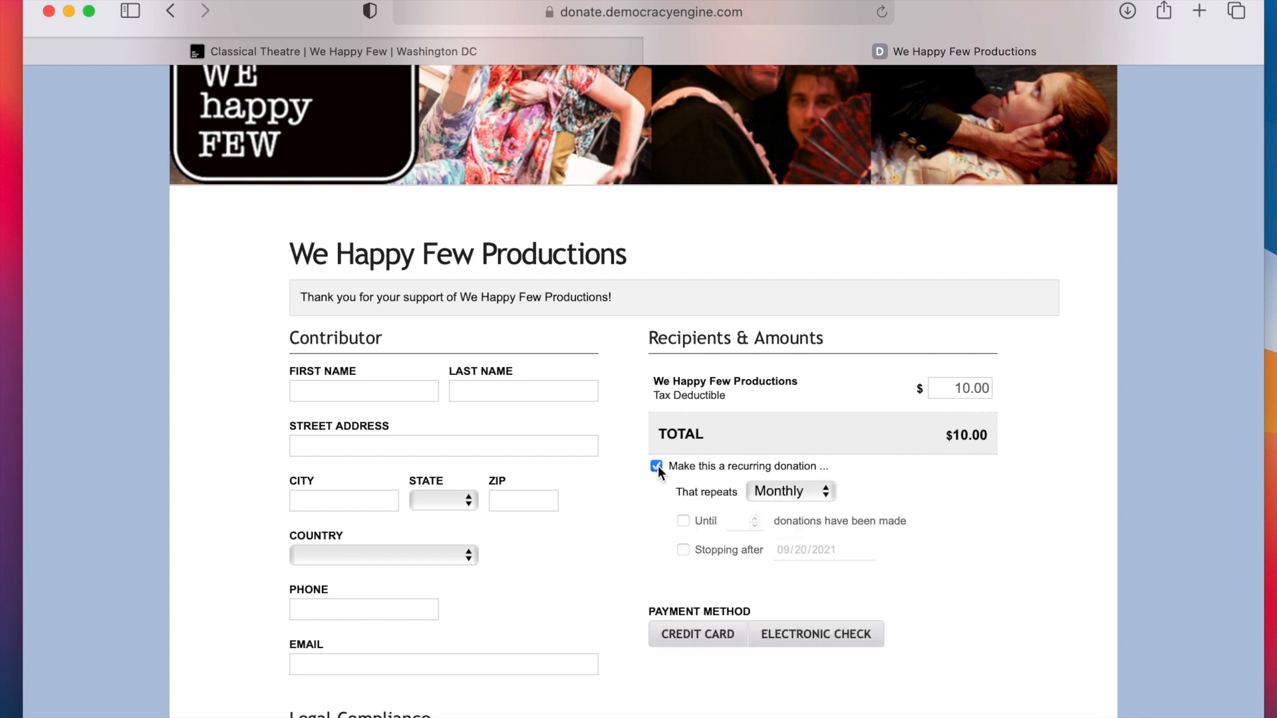
mouse_move(801, 494)
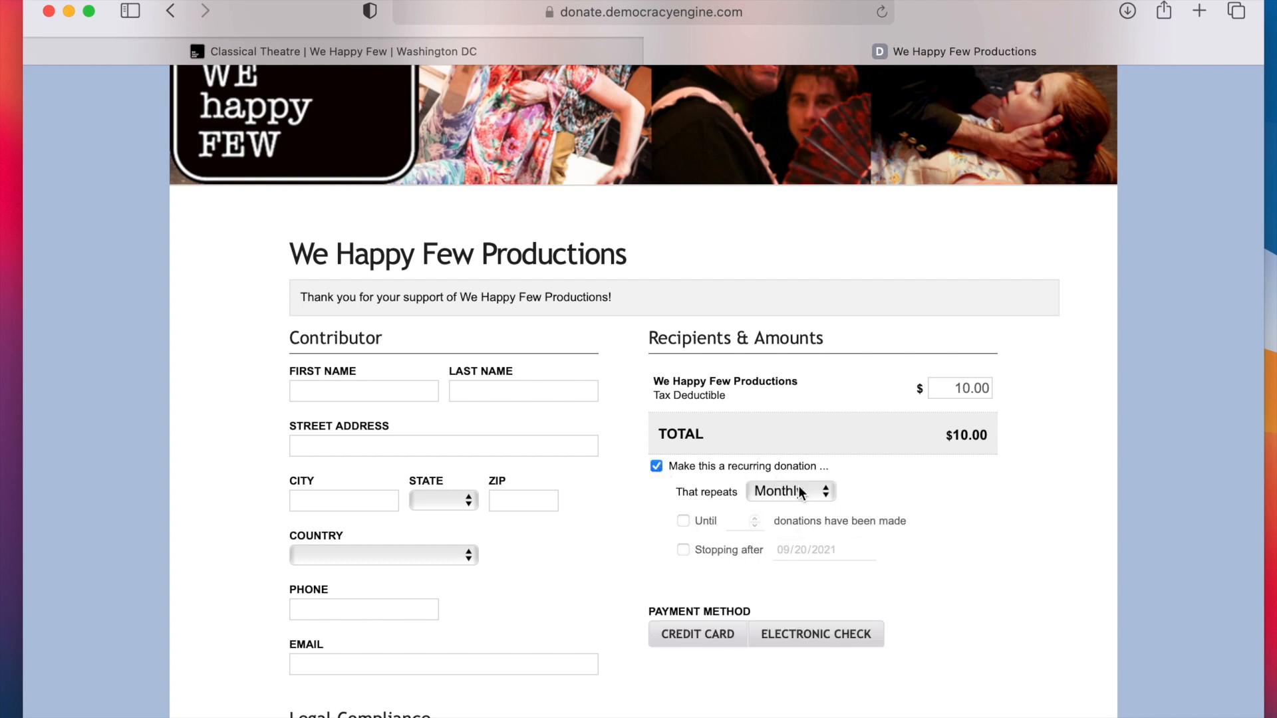
click(791, 492)
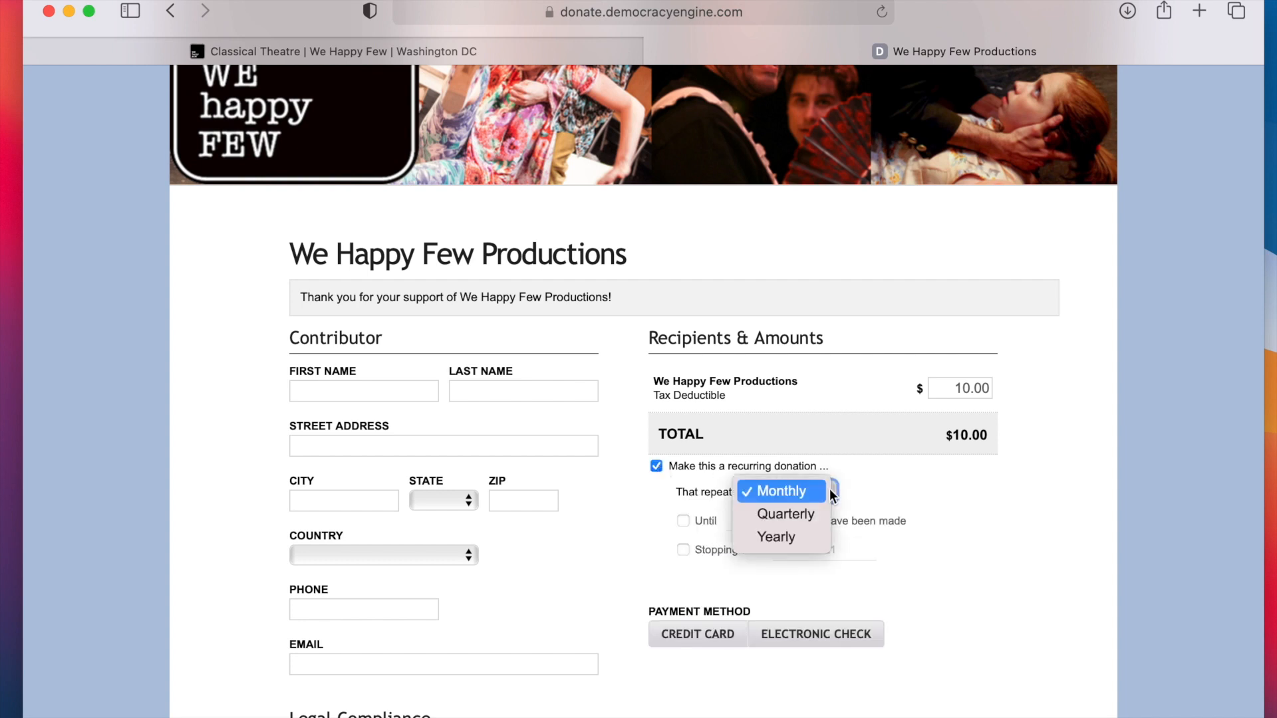
click(781, 491)
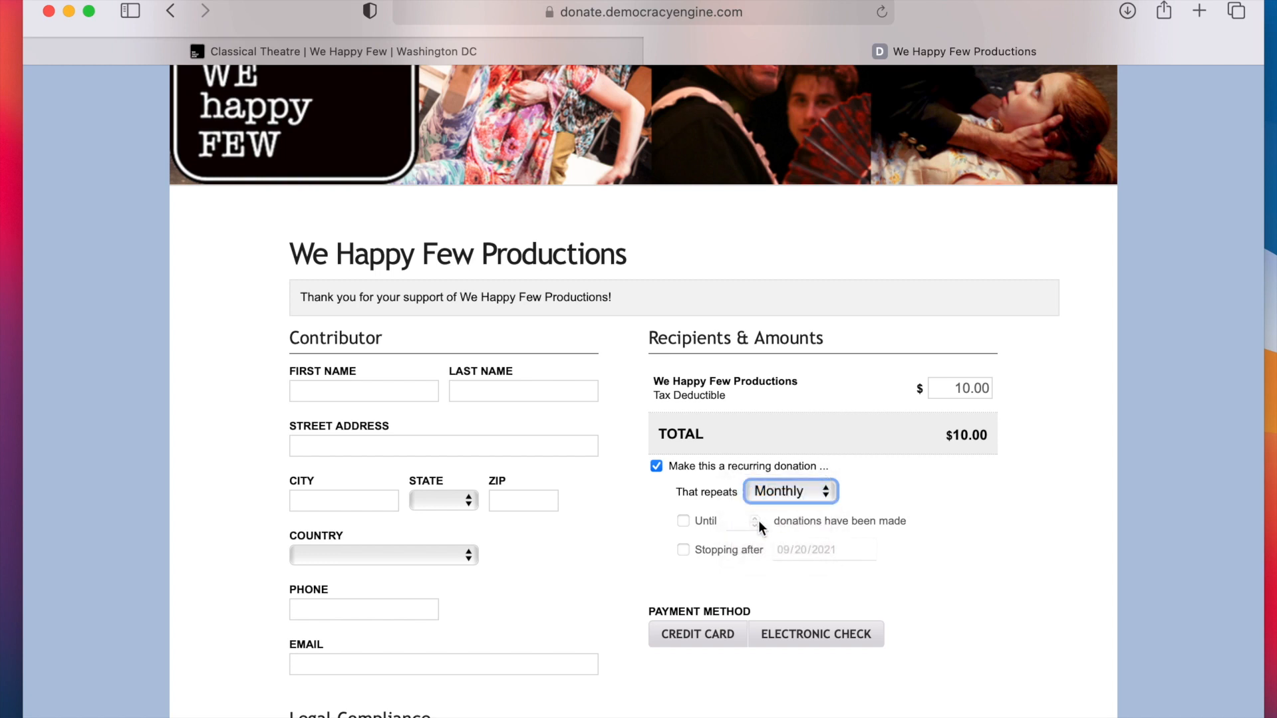
click(684, 522)
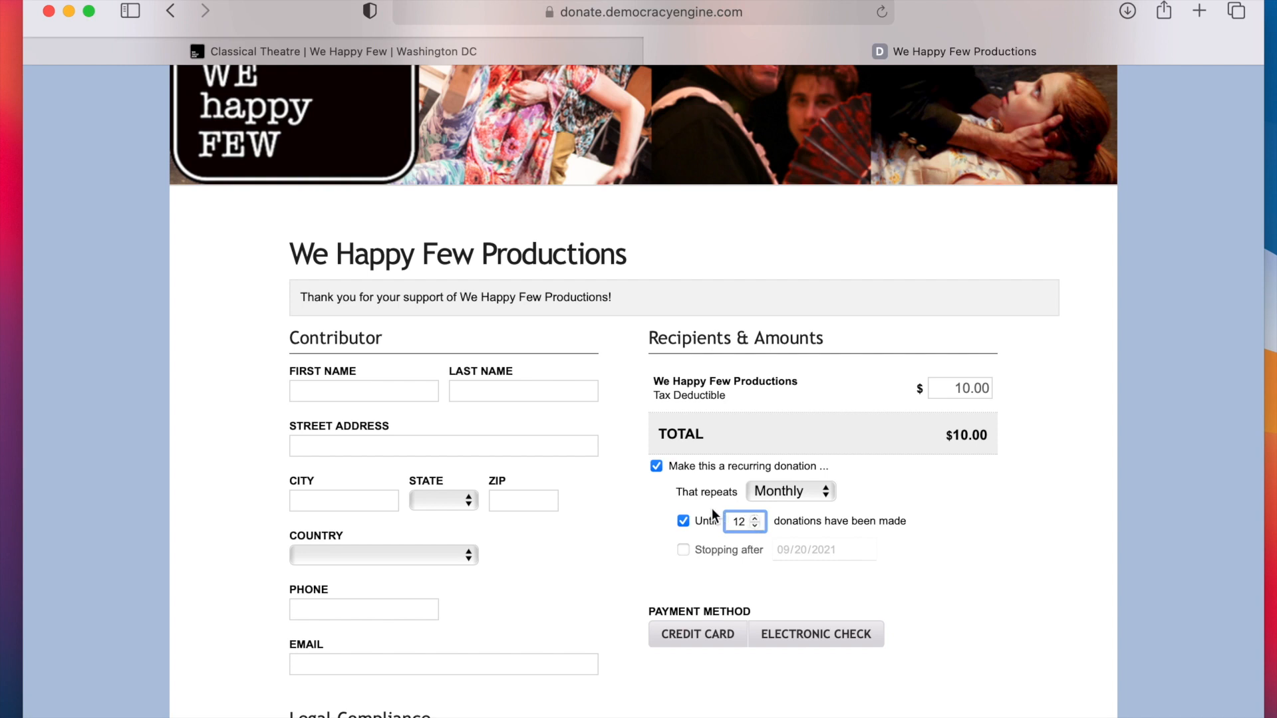
Switch the end condition to stopping after 09/20/2021 and reach the Submit area.
click(683, 550)
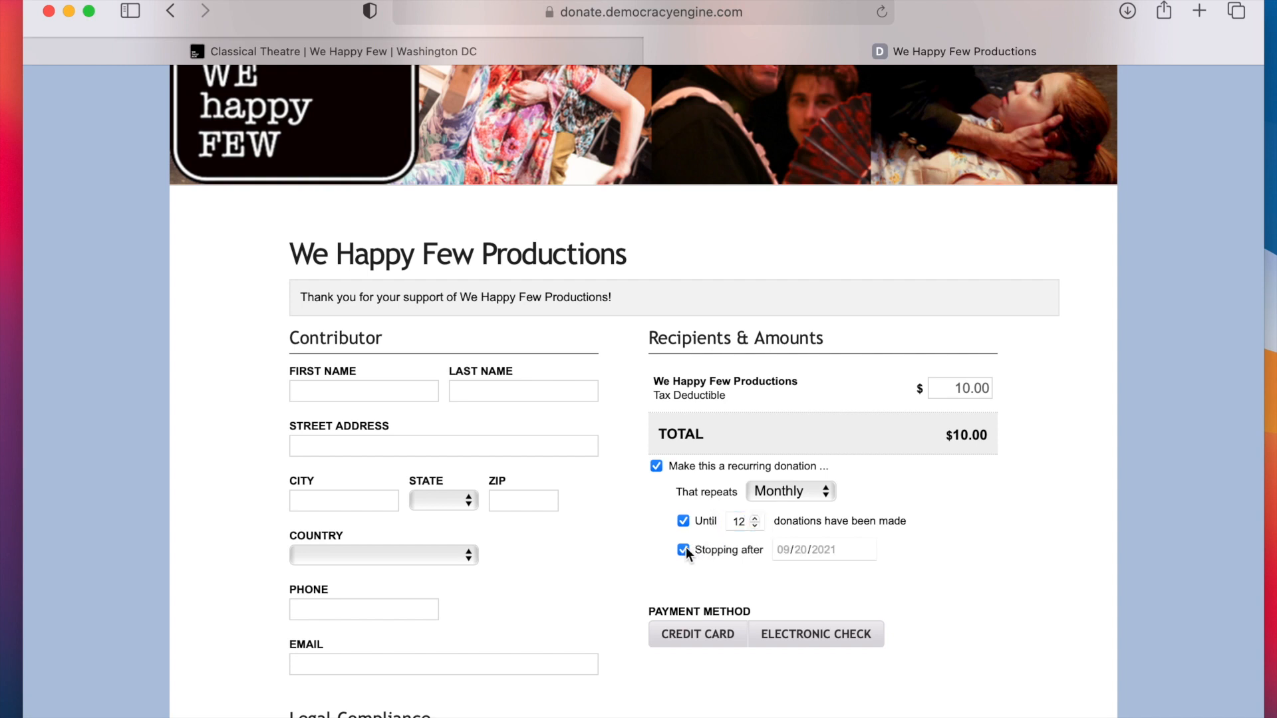
click(684, 521)
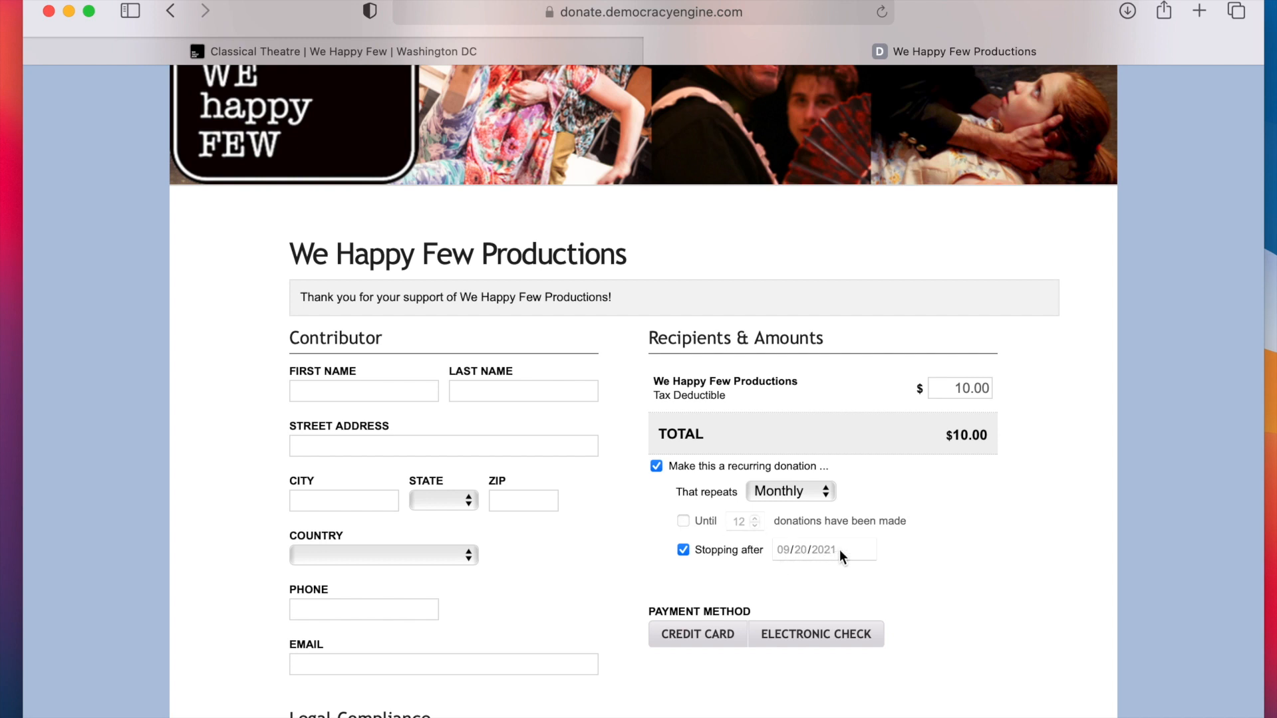
mouse_move(951, 583)
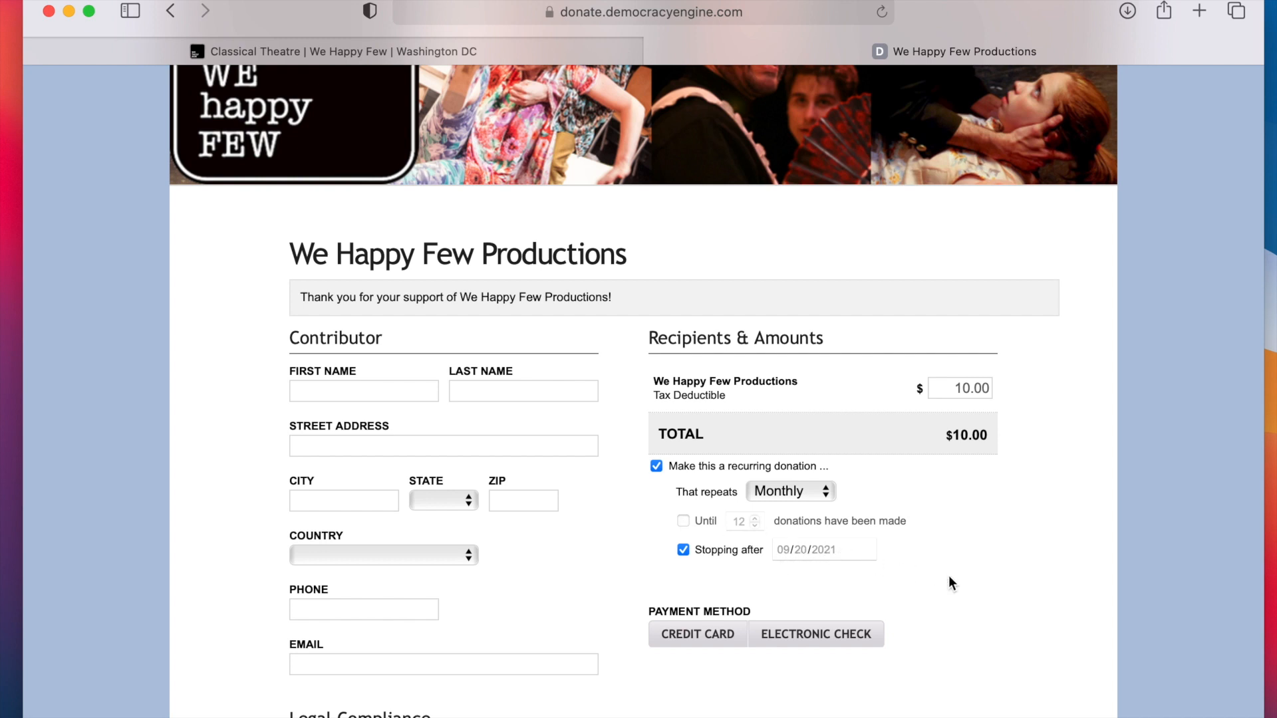
scroll(down, 3)
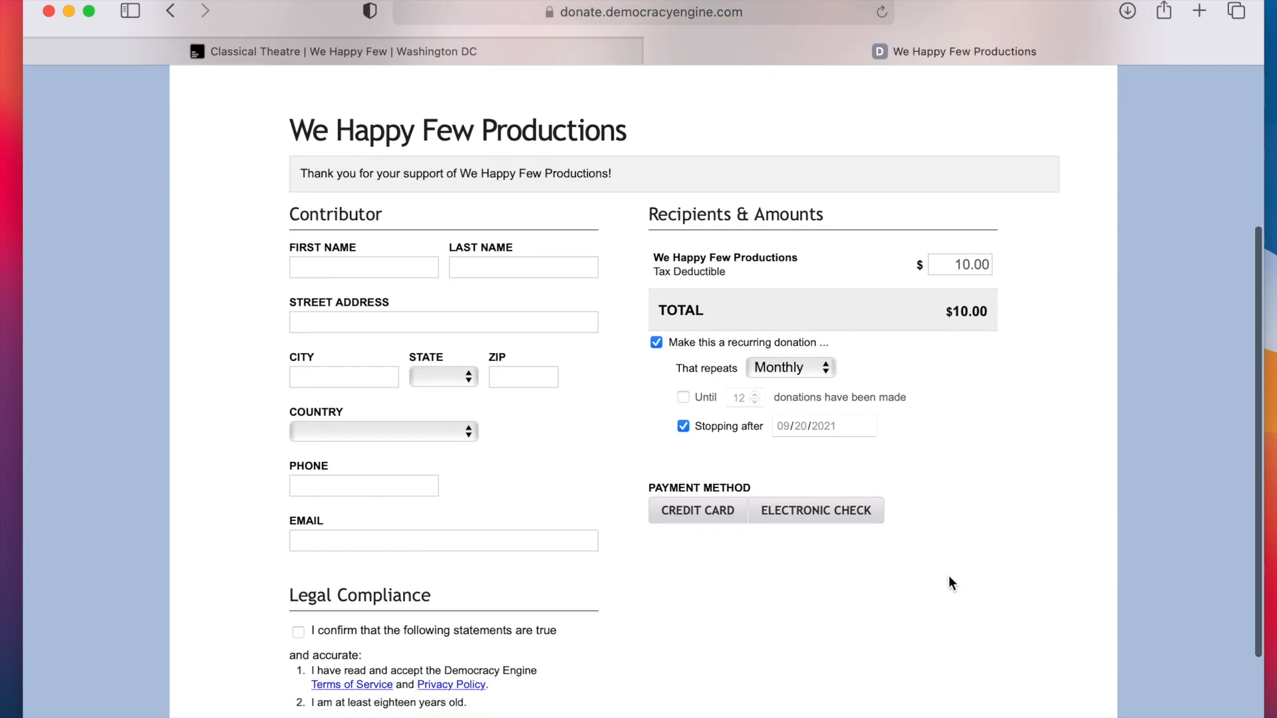
scroll(down, 3)
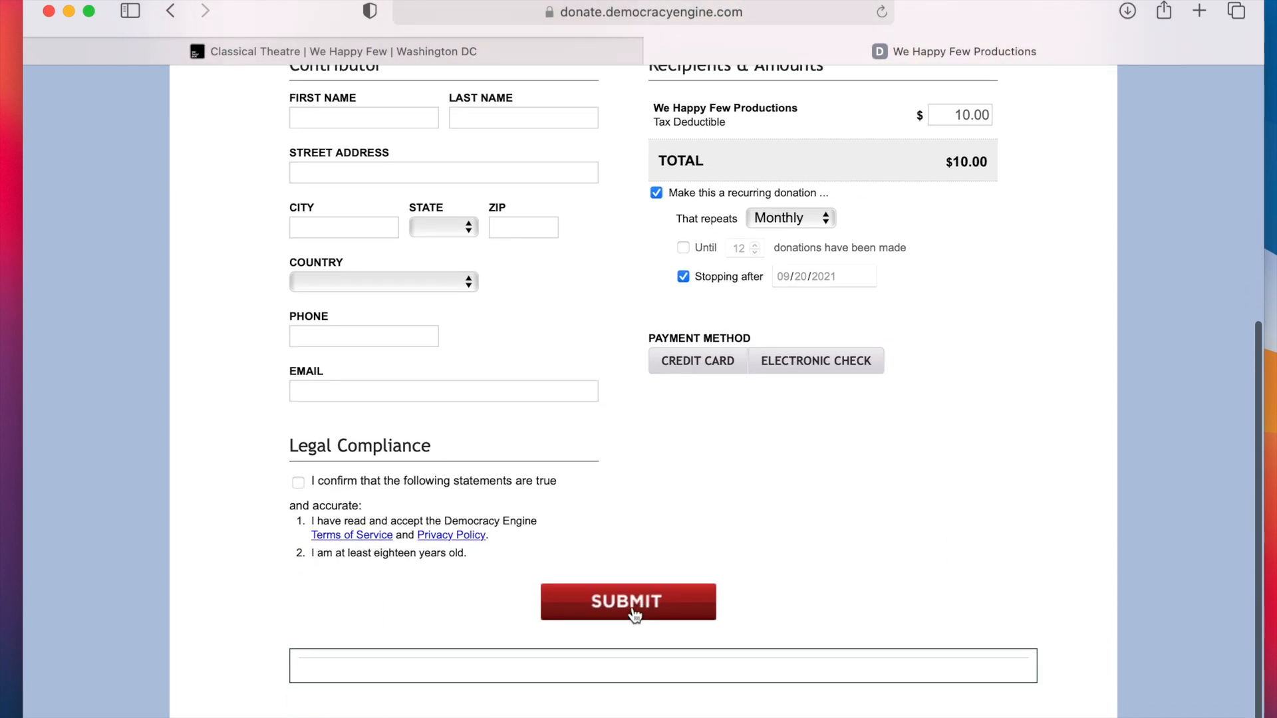